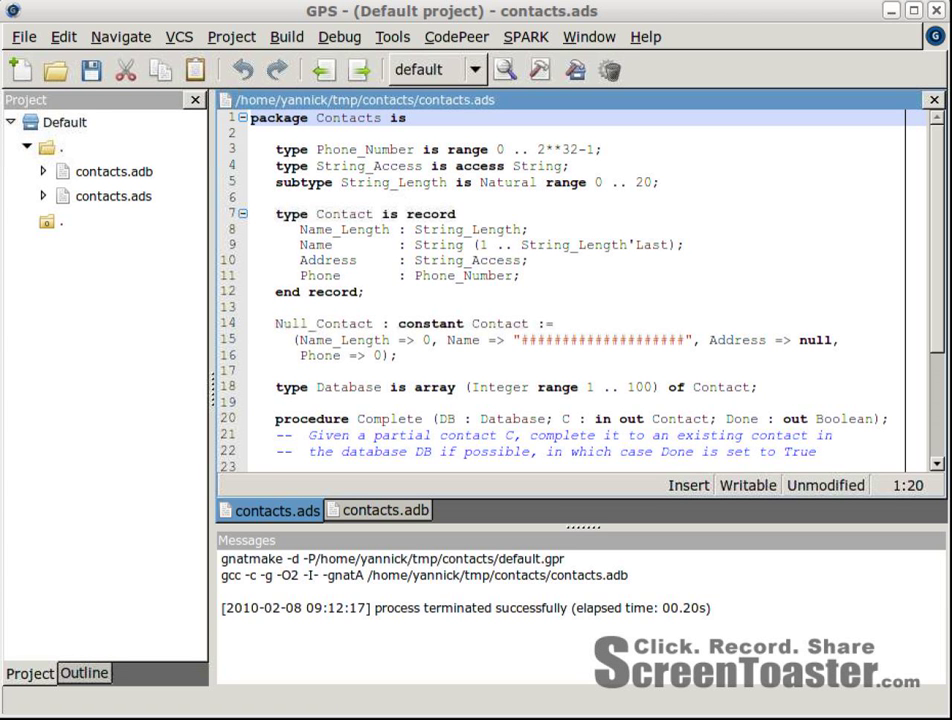
- Run CodePeer Analyze All on the project to get contacts.adb's warnings
left_click(384, 510)
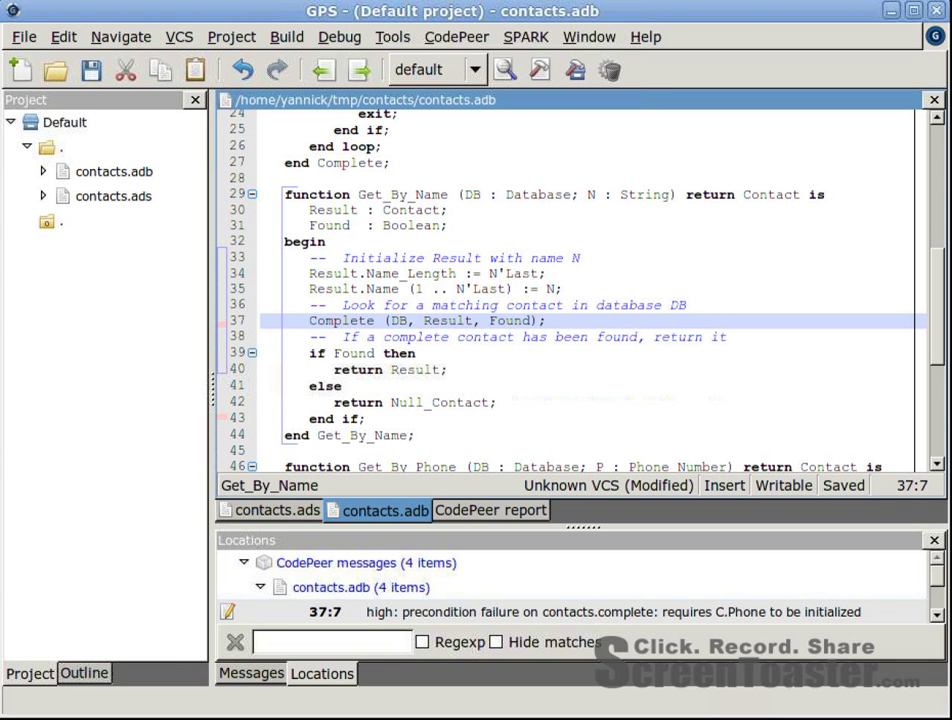
- Display CodePeer annotations on Complete's body, then return to the line 37 call
left_click(310, 320)
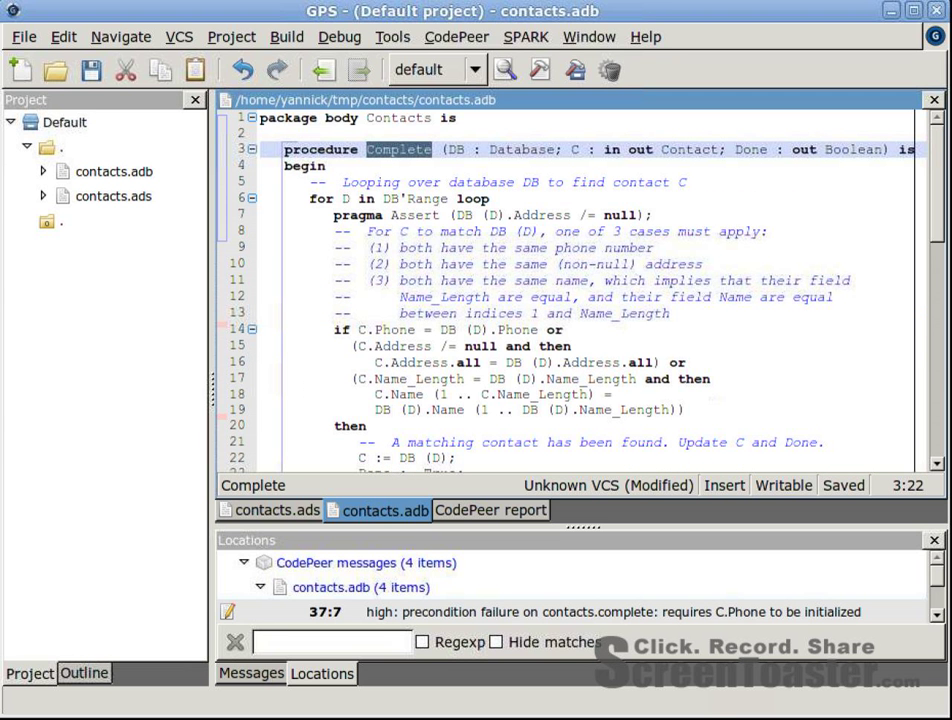
right_click(400, 165)
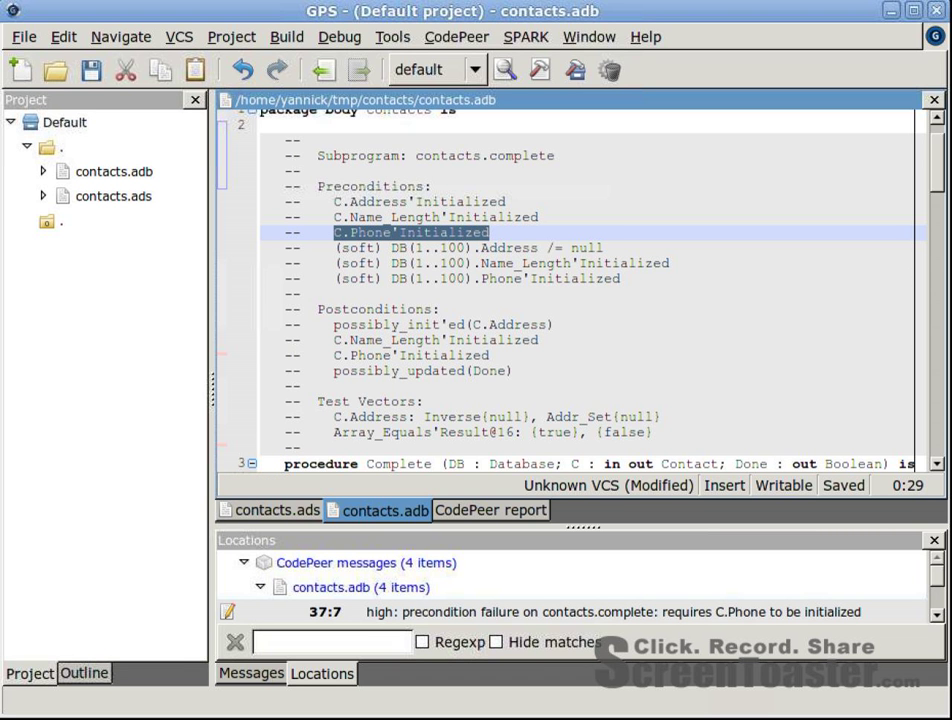
scroll("down", 3)
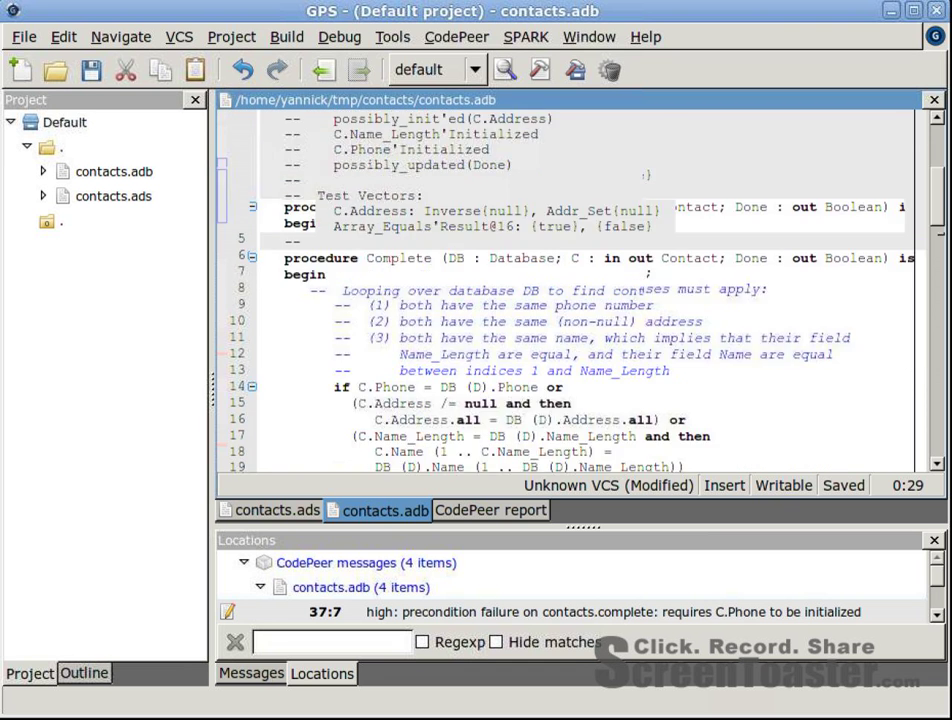
scroll("down", 3)
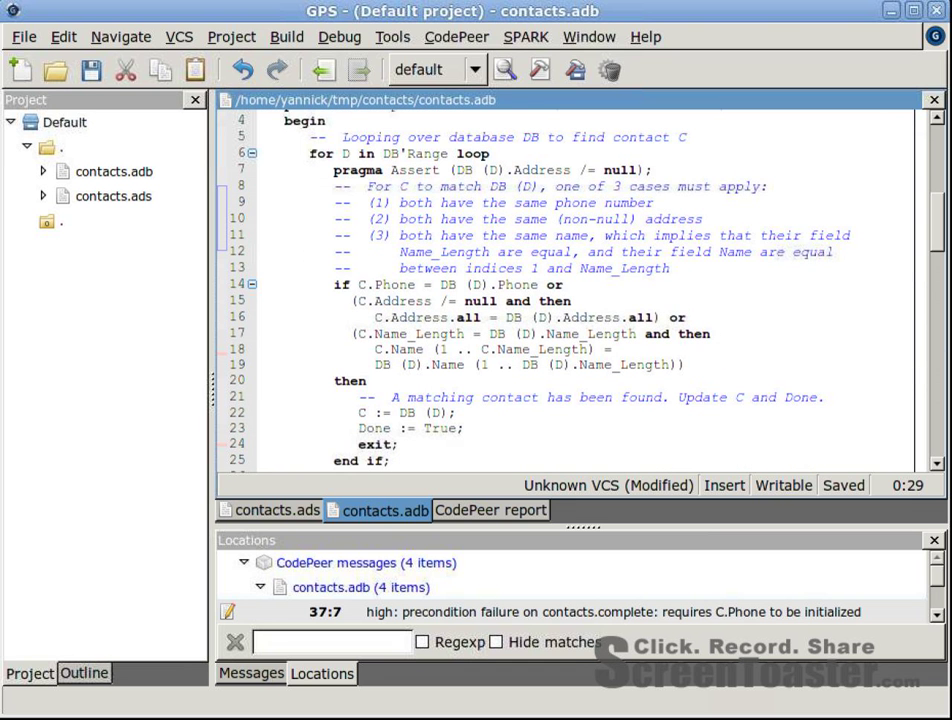
double_click(383, 284)
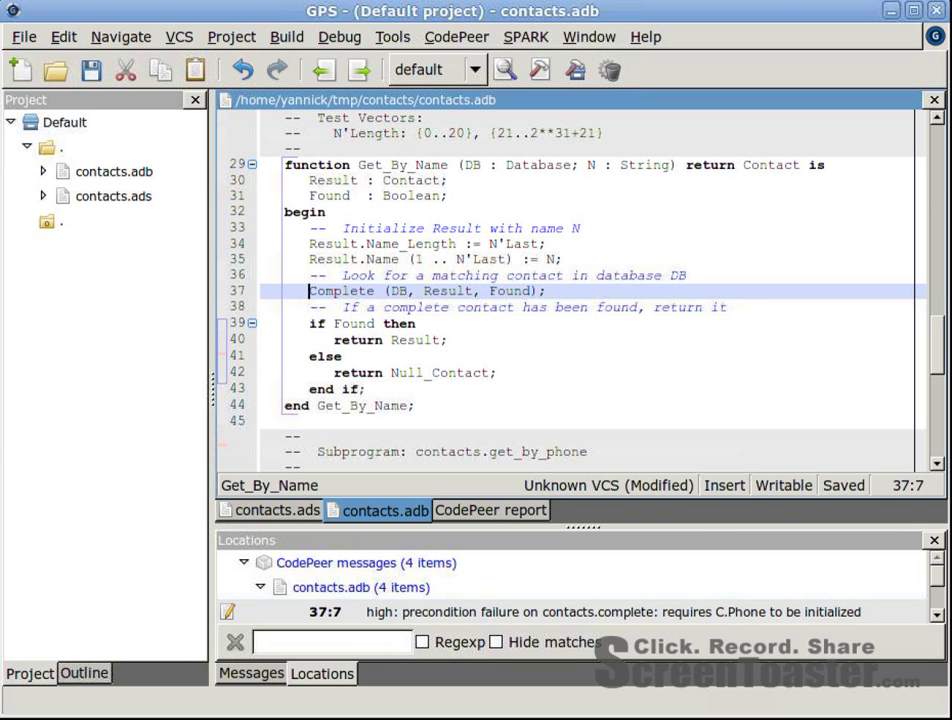
- Insert 'Result.Phone := 0;' just before Get_By_Name's Complete call at line 37
double_click(447, 291)
type("Result.")
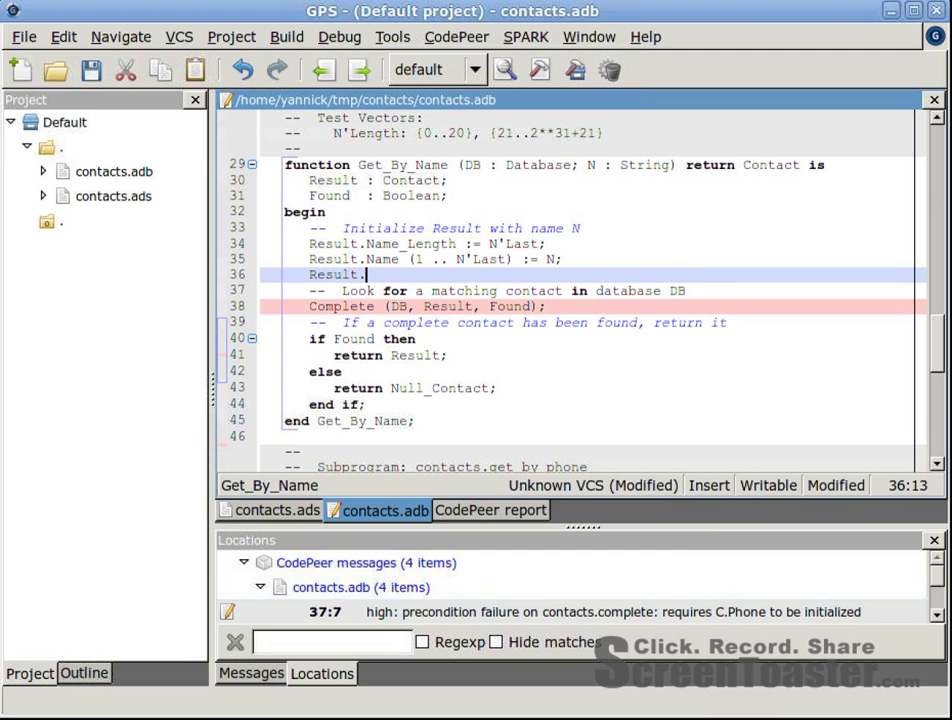
type("Phone")
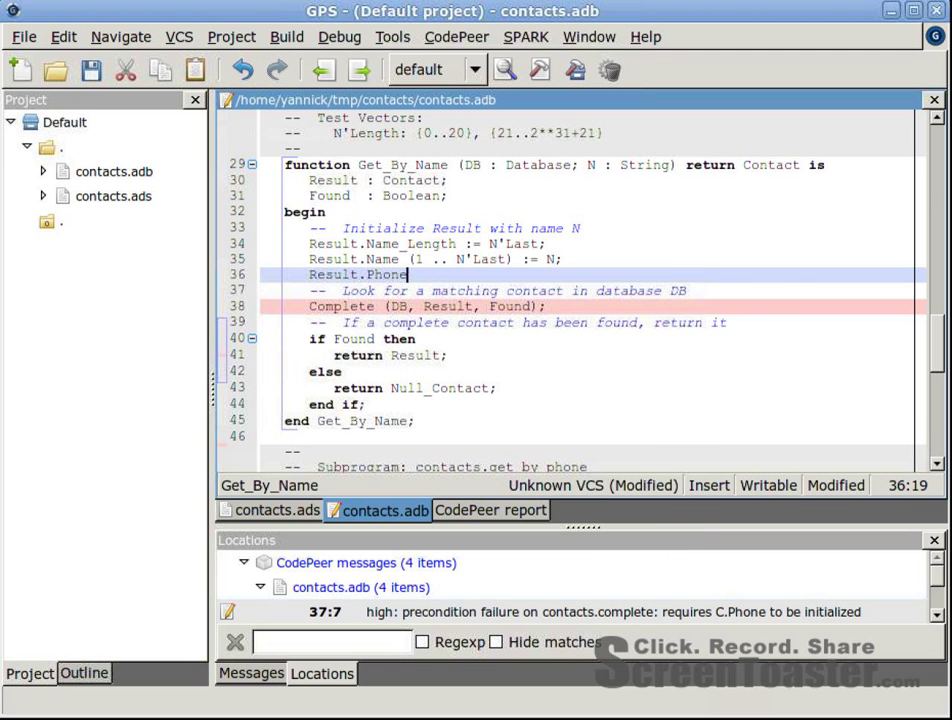
type(":= 0")
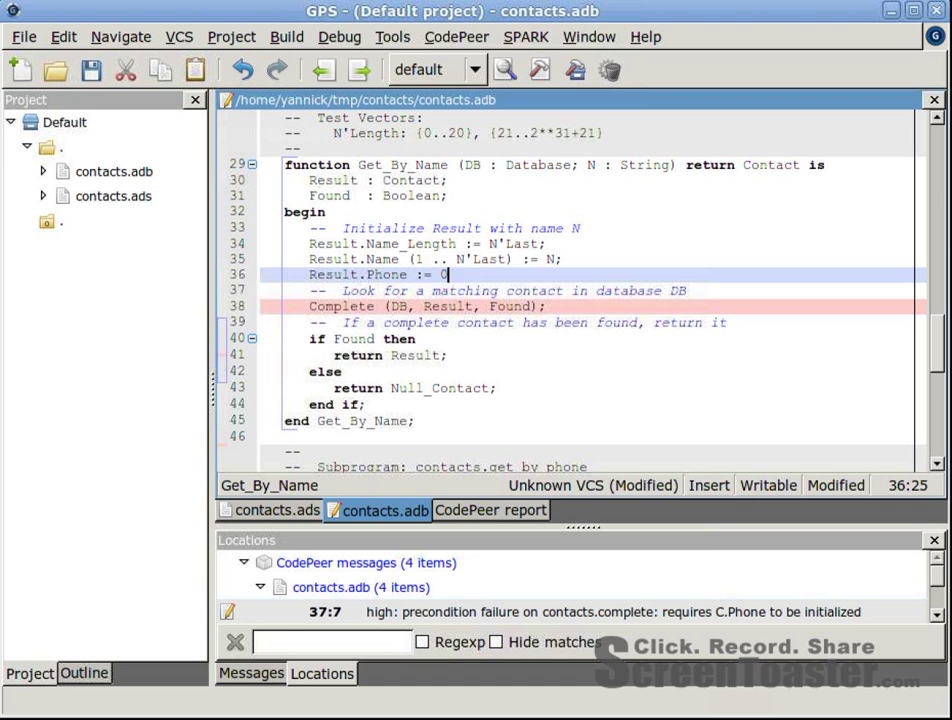
type(";")
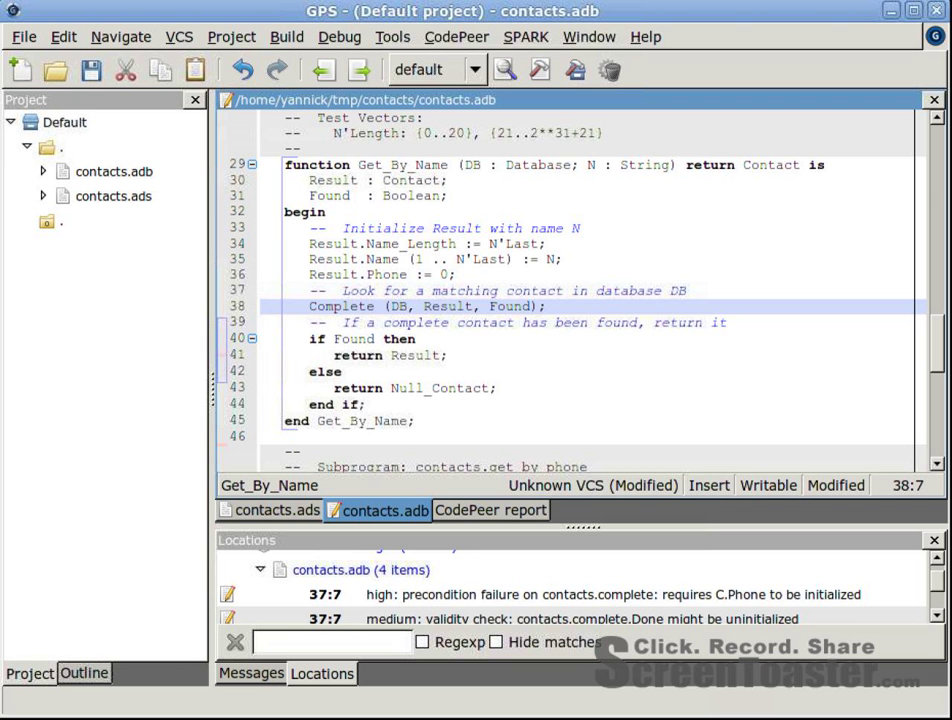
mouse_move(342, 306)
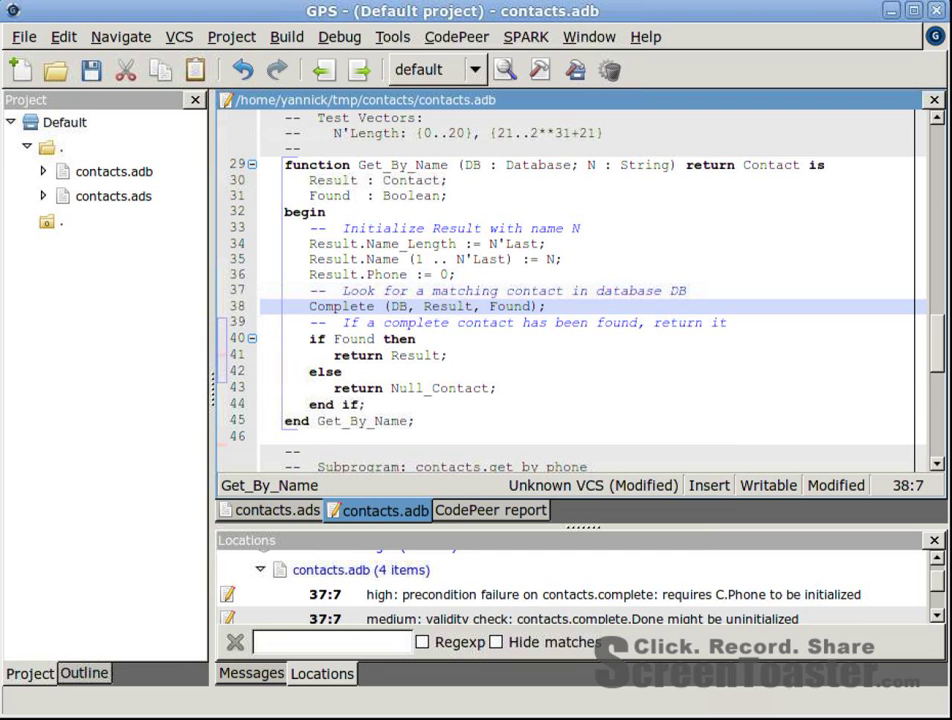
- Add 'Done := False;' right after begin in Complete's body
double_click(510, 306)
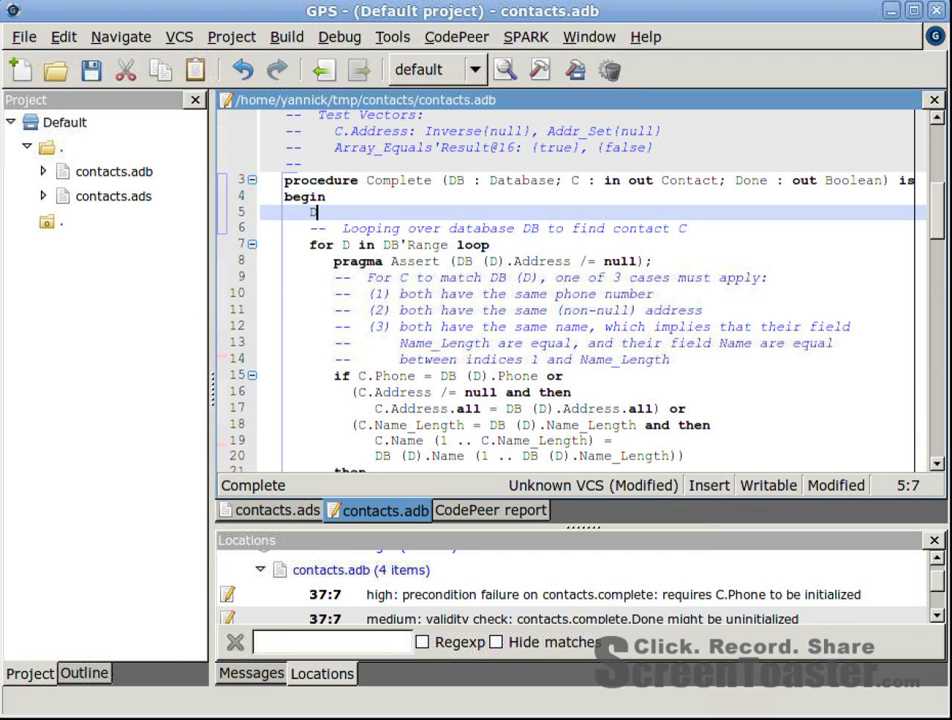
type("Done := F")
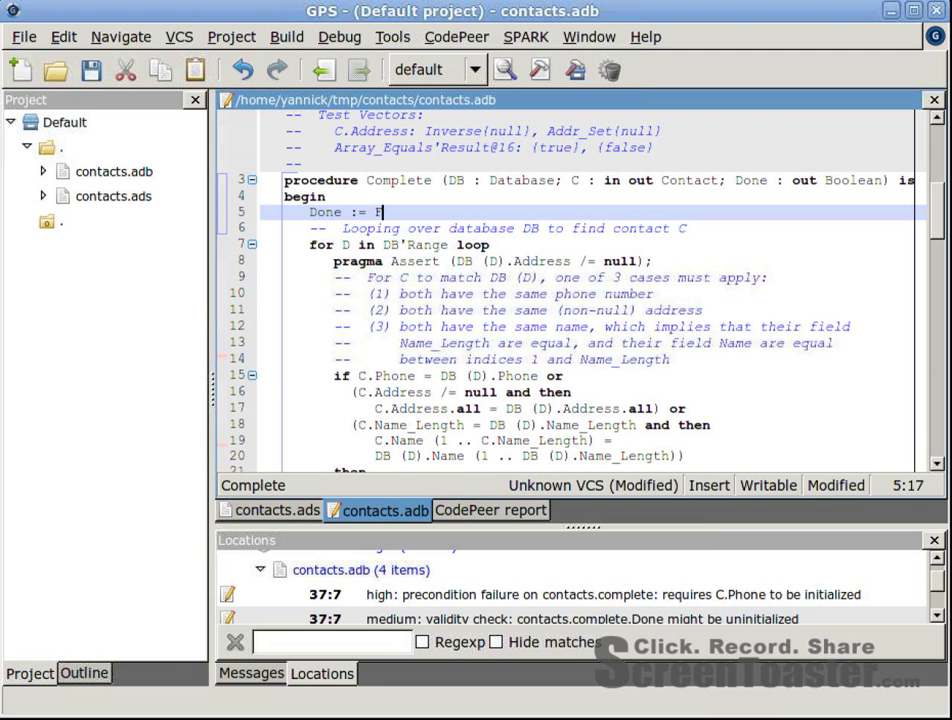
type("alse;")
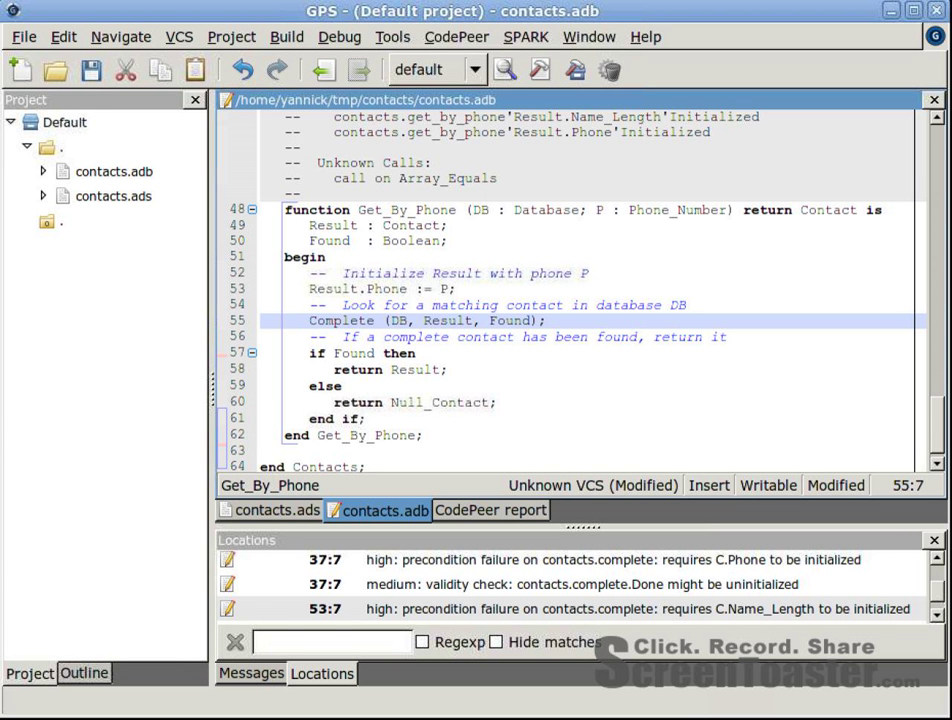
- Add 'Result.Name_Length := 0;' before Get_By_Phone's Complete call at line 53
left_click(310, 320)
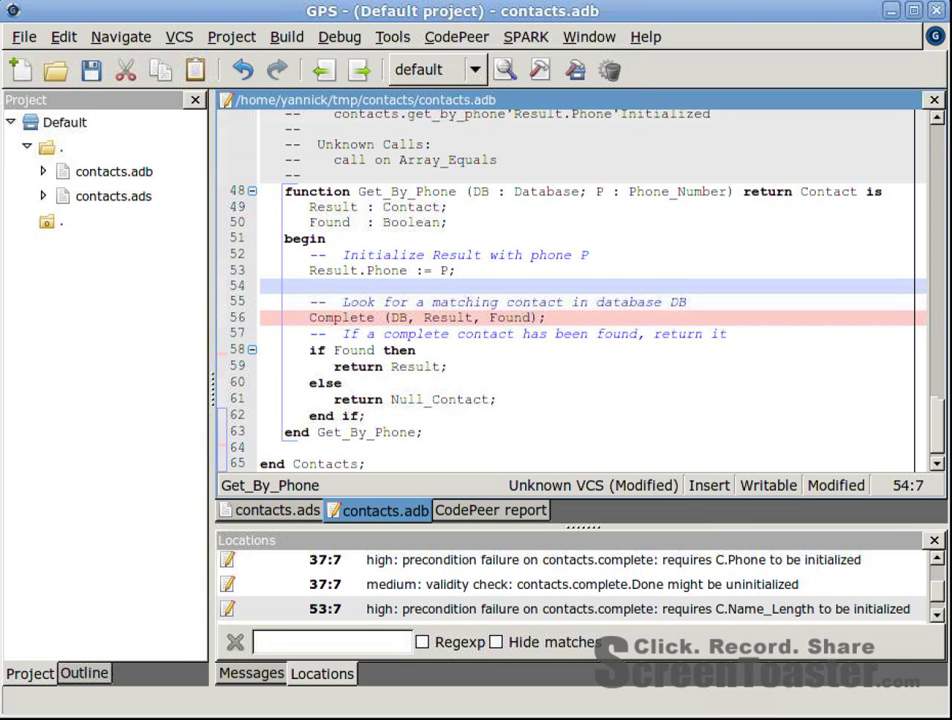
type("Result")
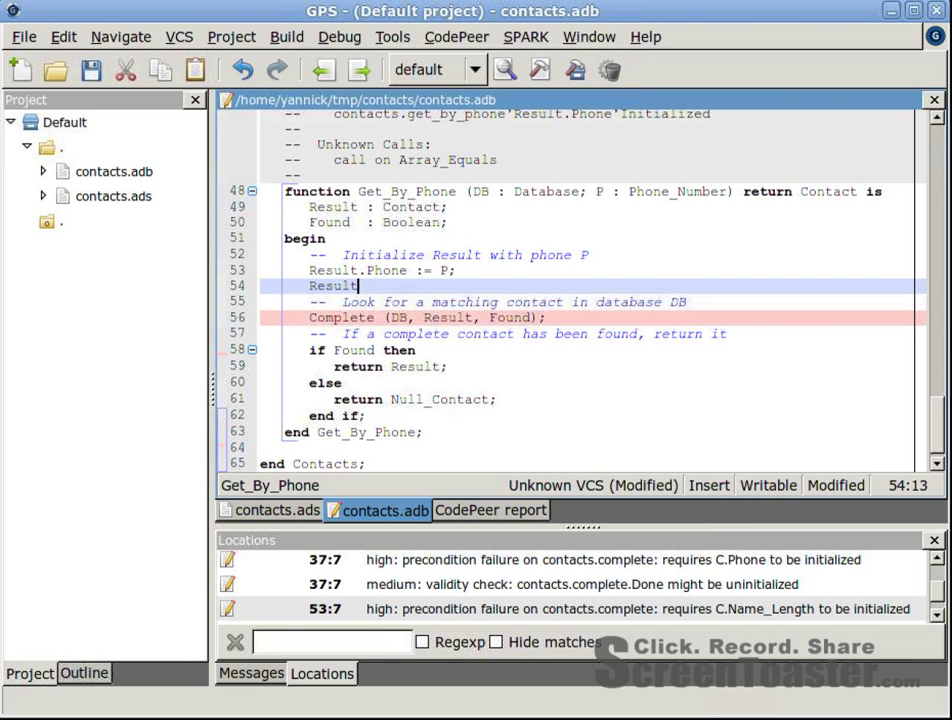
type(".Name_Length := 0;")
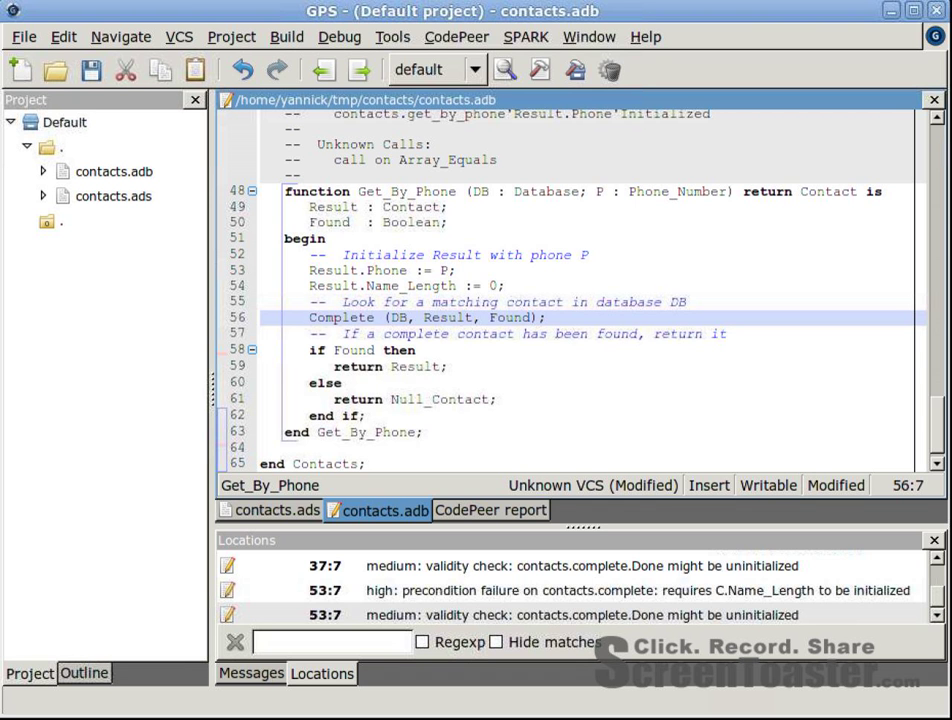
- Rerun CodePeer Analyze All and view the refreshed, empty CodePeer report
left_click(456, 37)
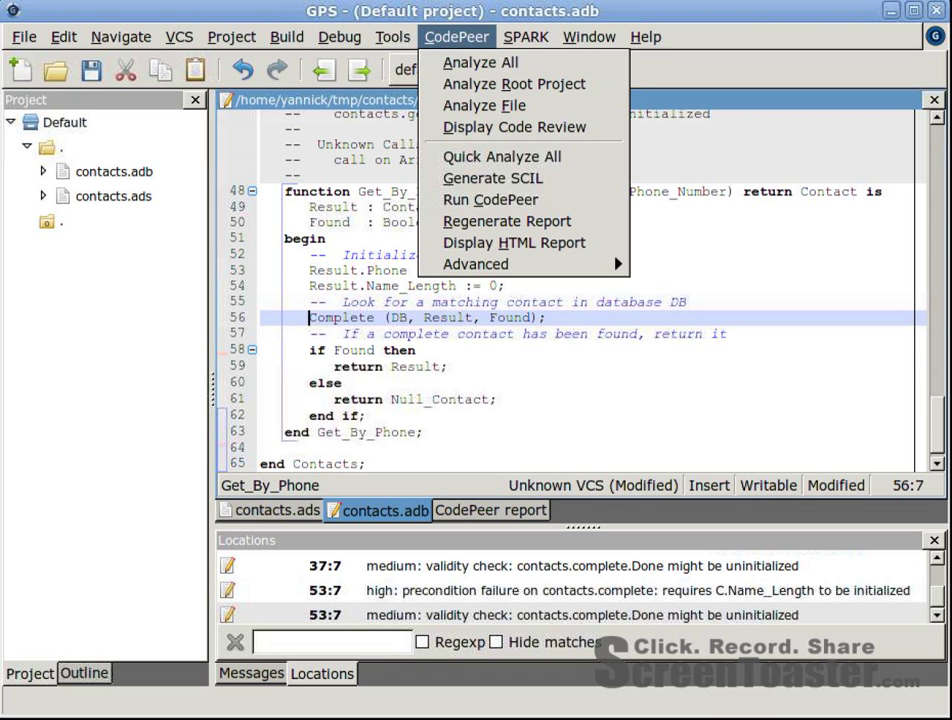
left_click(489, 199)
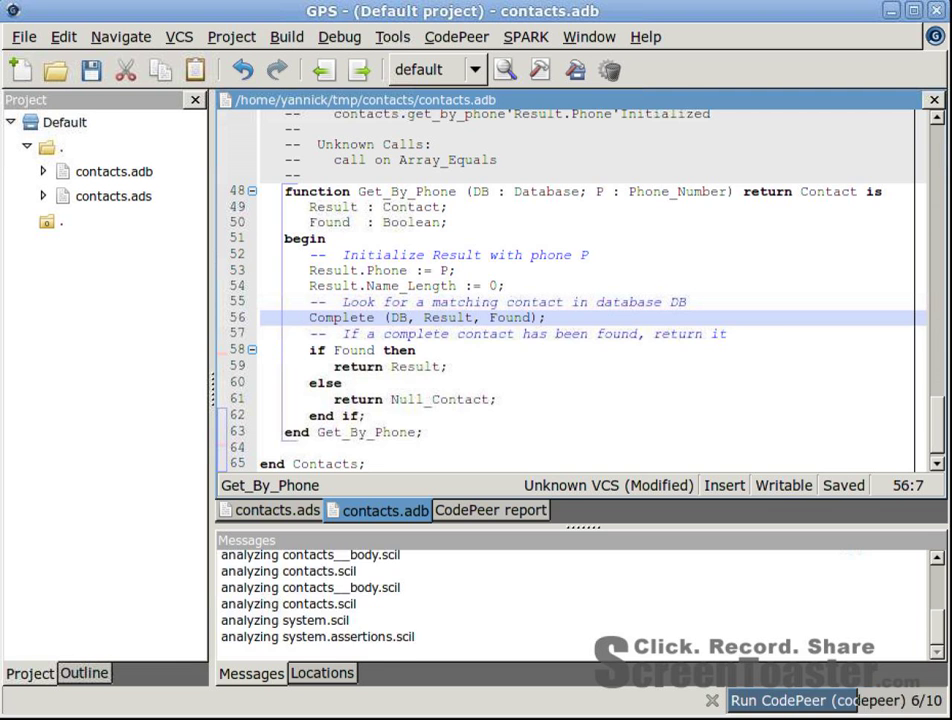
left_click(490, 510)
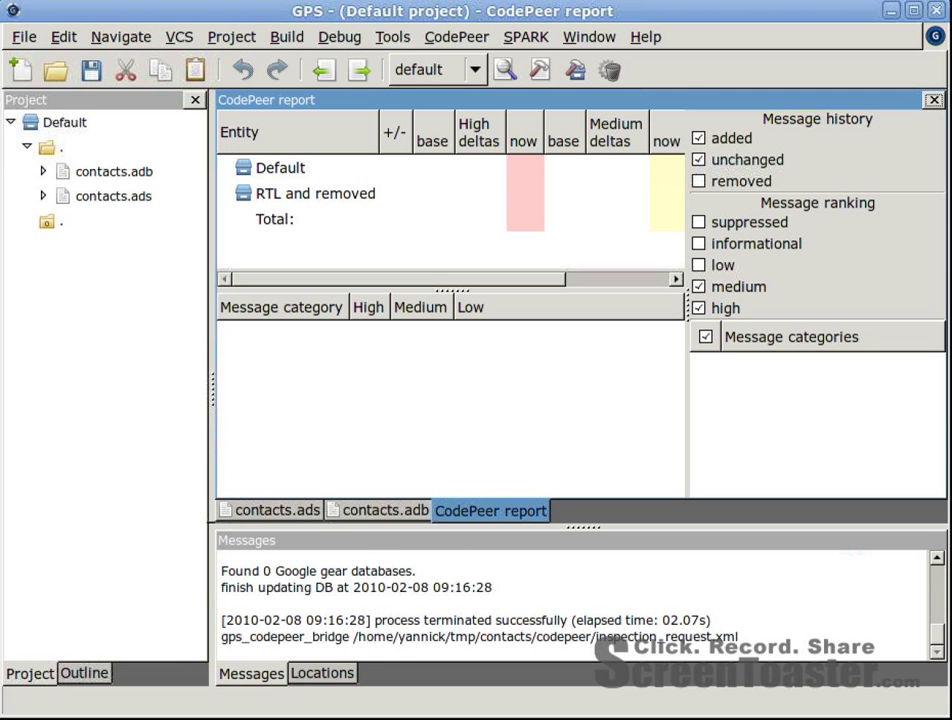